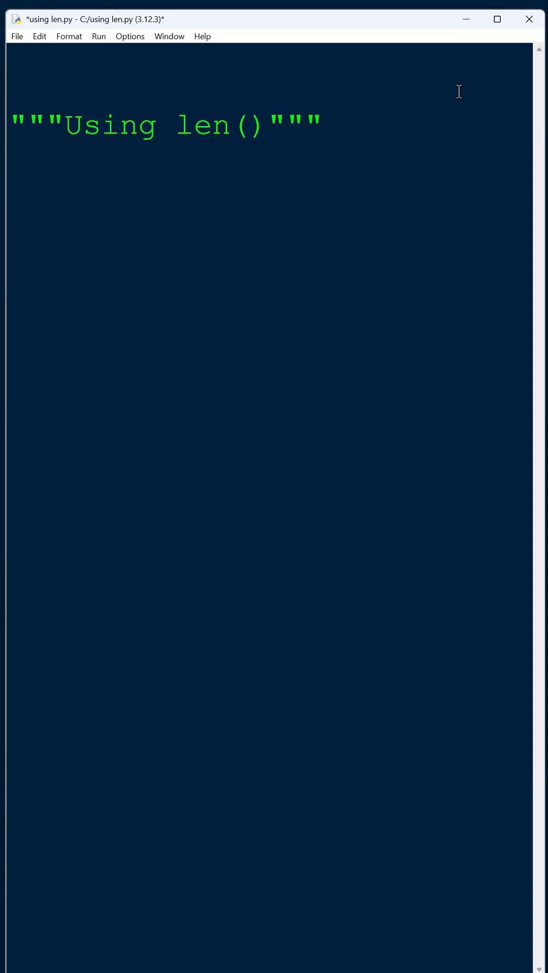
Add the comment headings '# With strings' and '# With lists' below the docstring.
text(#)
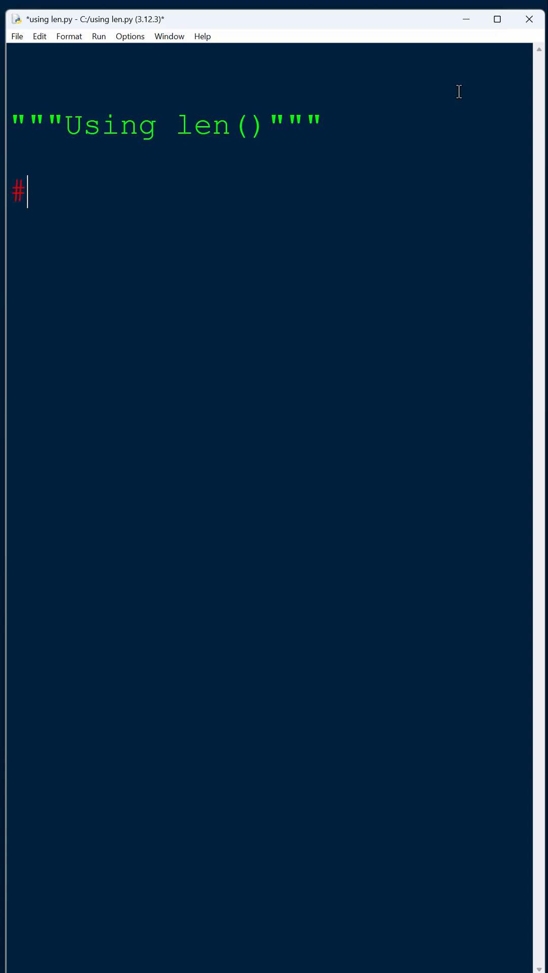
text(With string)
text(# With list)
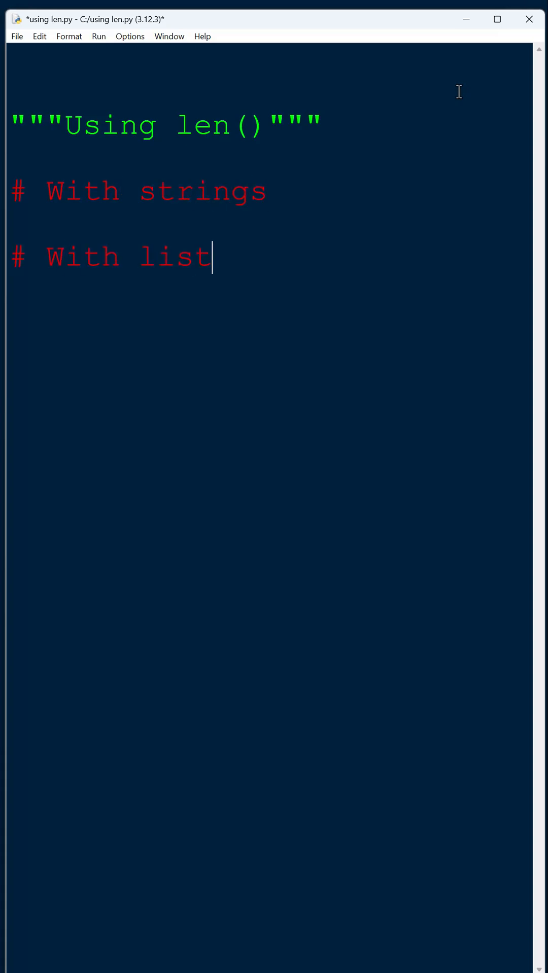
text(s)
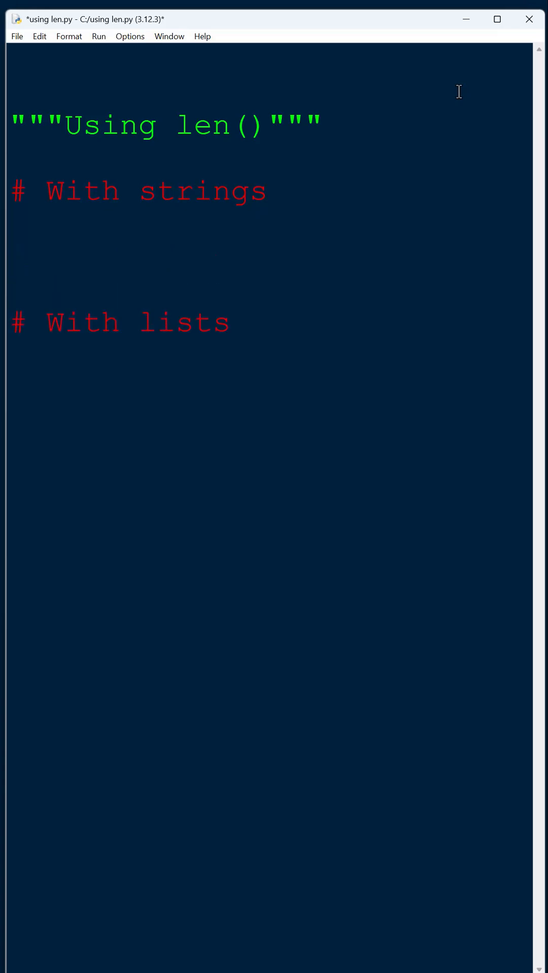
Add print(len("Hello")) under the With strings heading and save the script.
text(print()
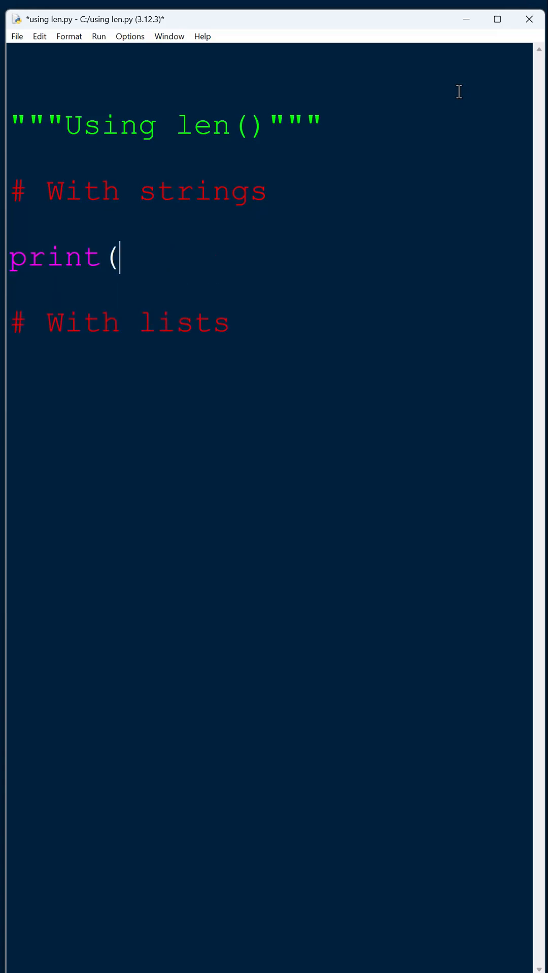
text(")
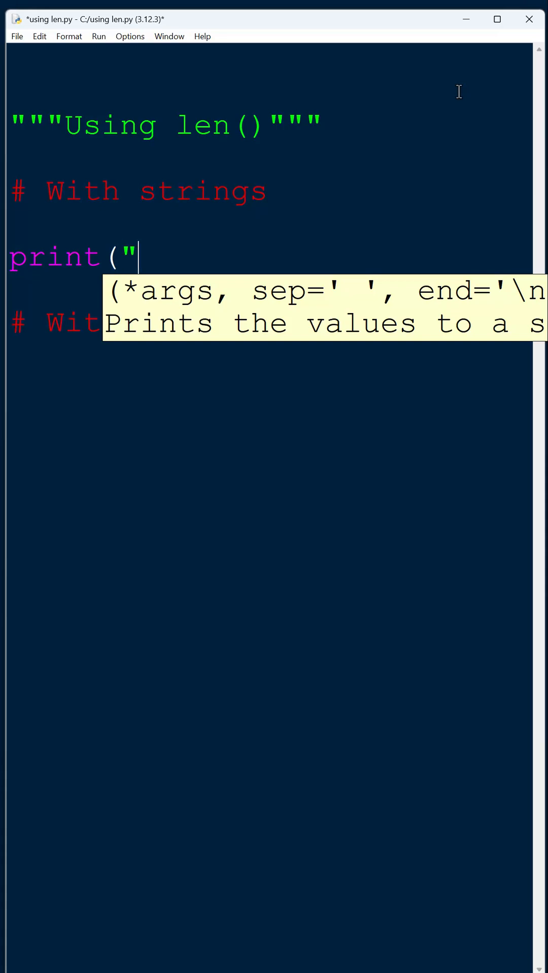
text(len()
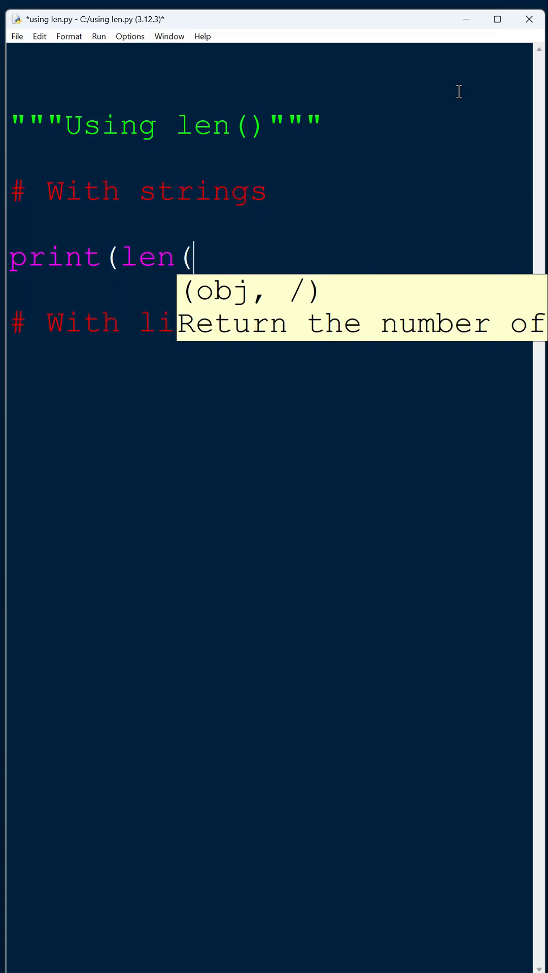
text("Hello")
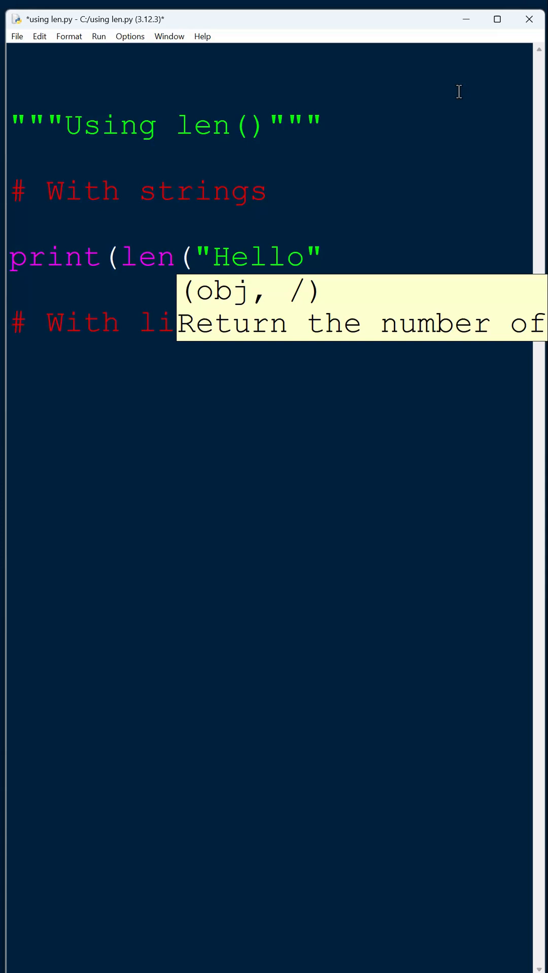
text())
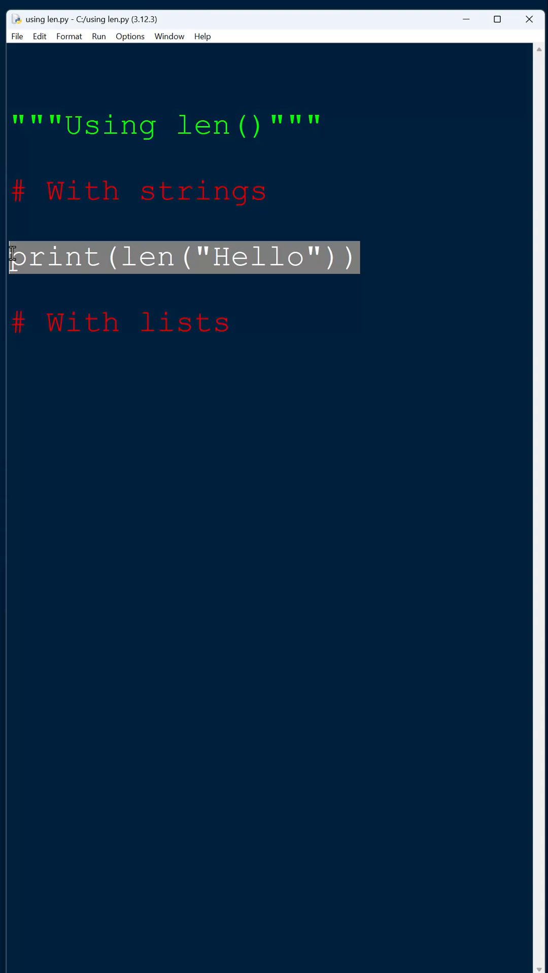
Prompt with input("Set PIN: "), loop printing "Must be 4" while len(PIN) != 4, then save and run.
text(PIN = input("Set PIN: "))
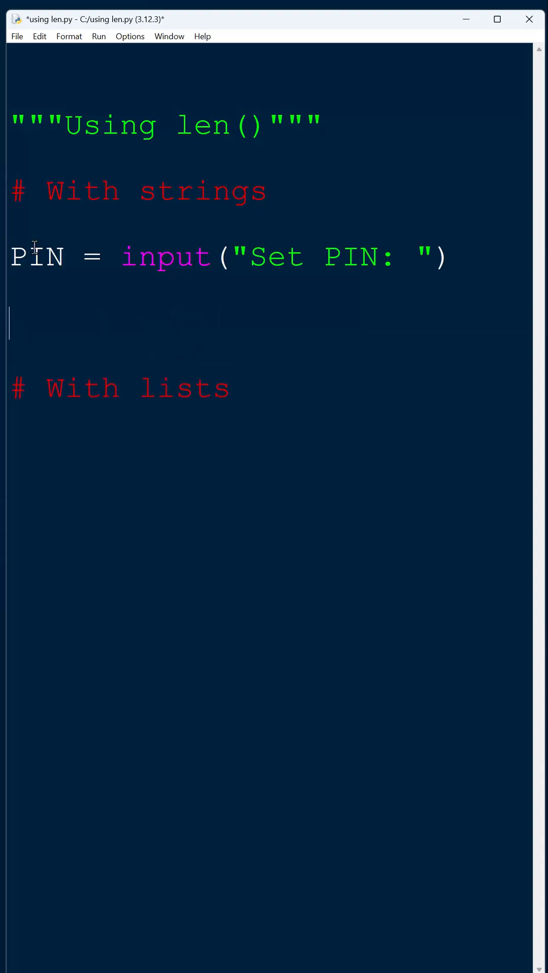
mouse_move(72, 343)
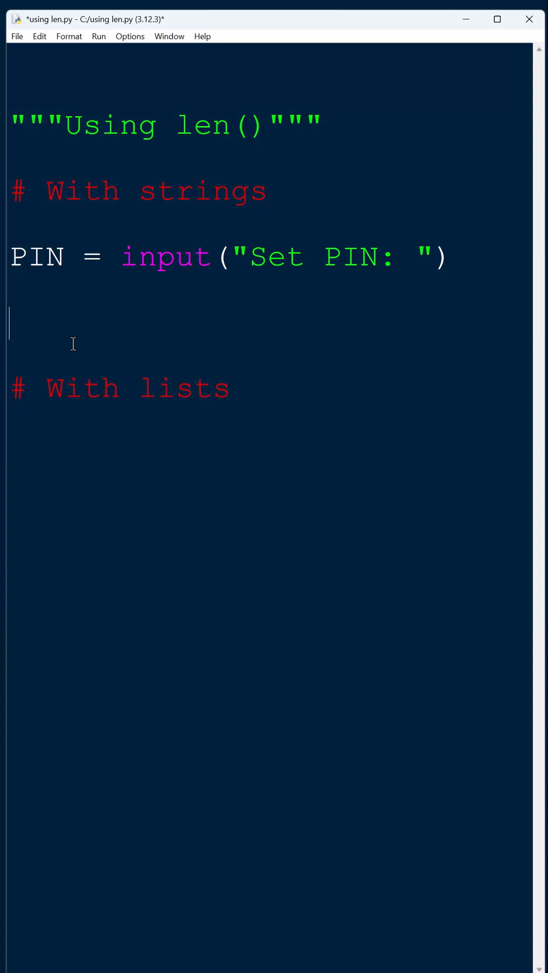
text(while)
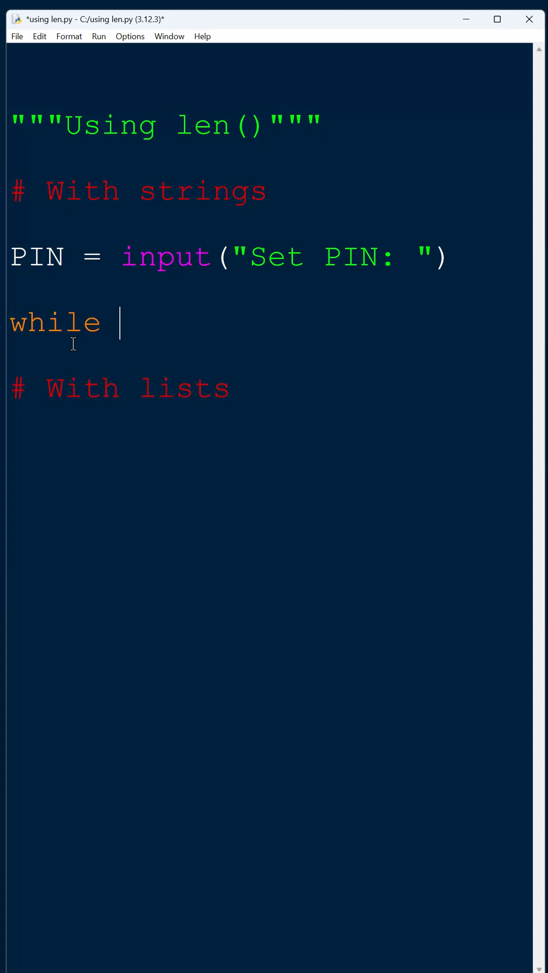
text(len(P)
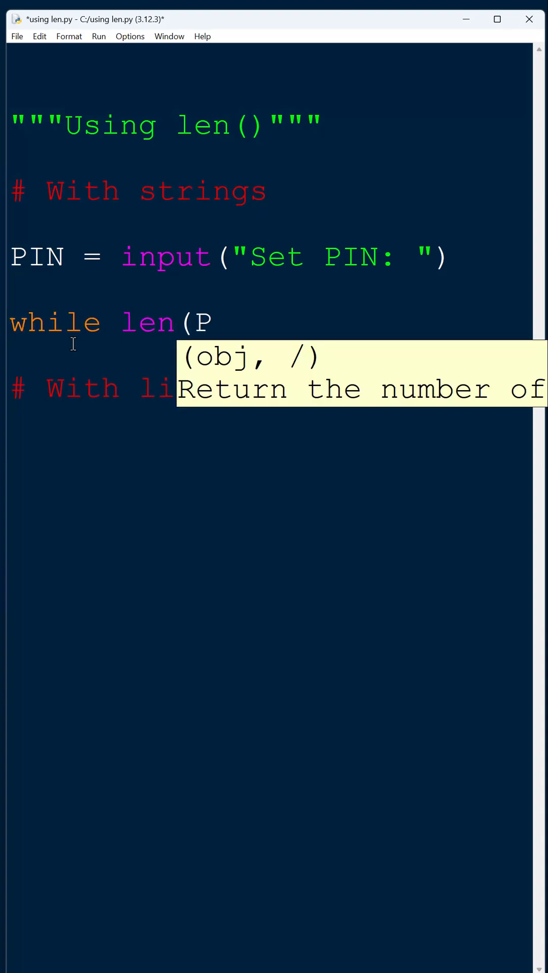
text(IN) !=)
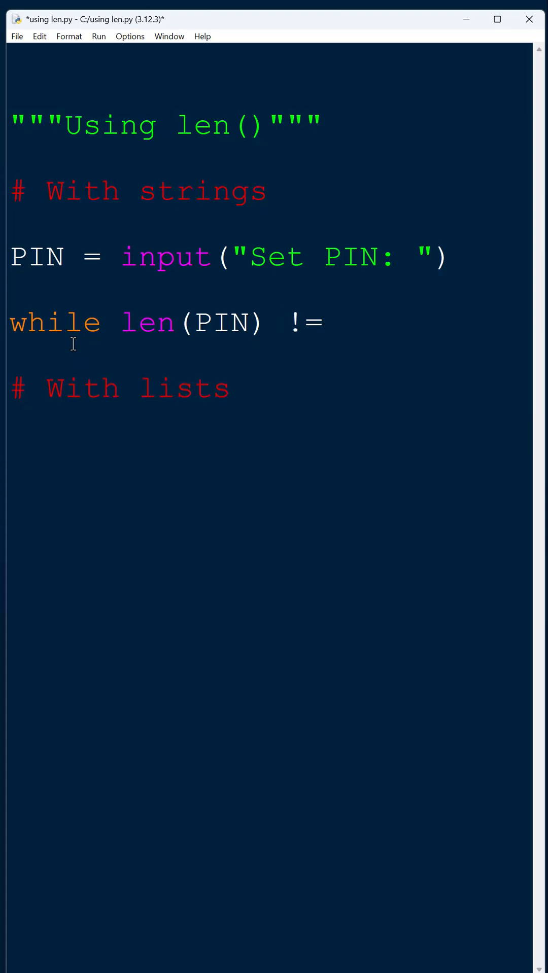
text(4:)
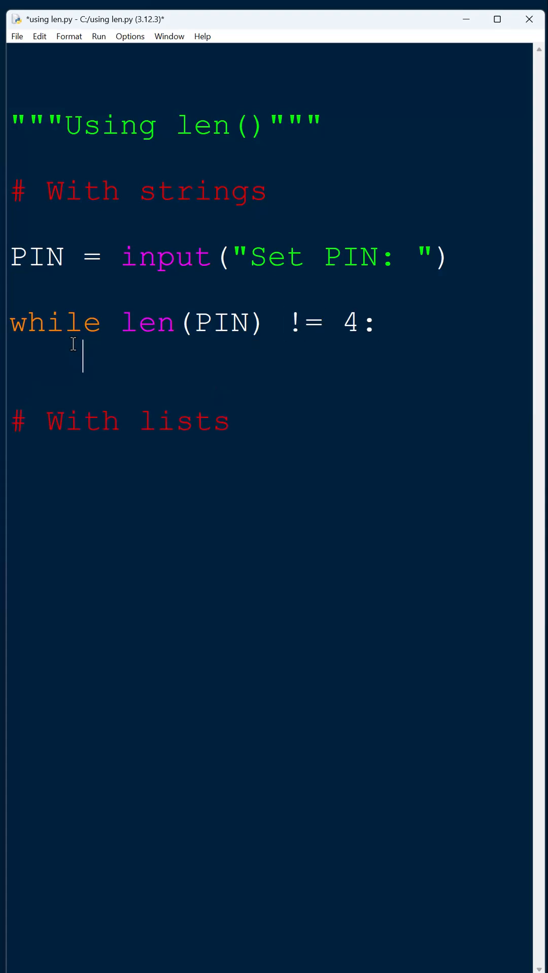
text(print("Must be 4"))
text(PIN = input("Set PIN: "))
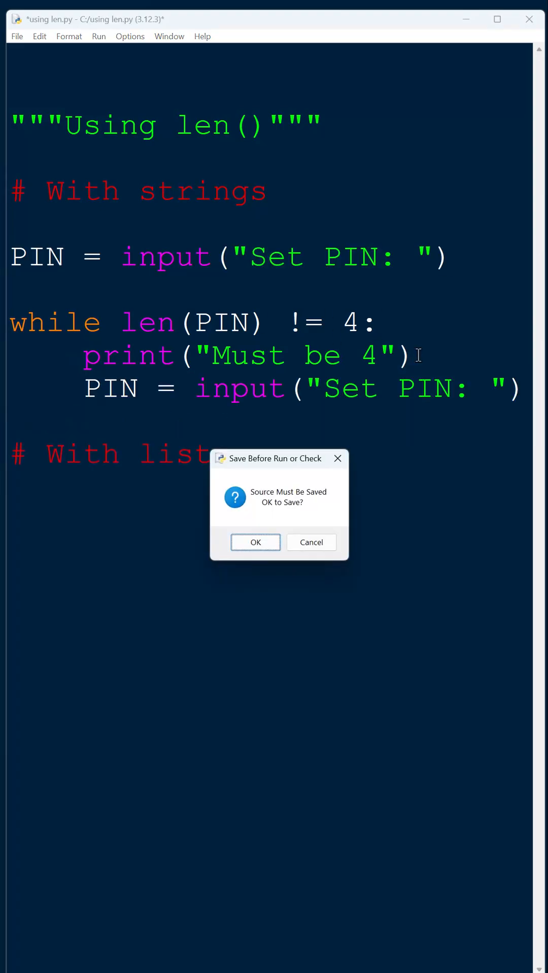
click(254, 542)
text(nums =)
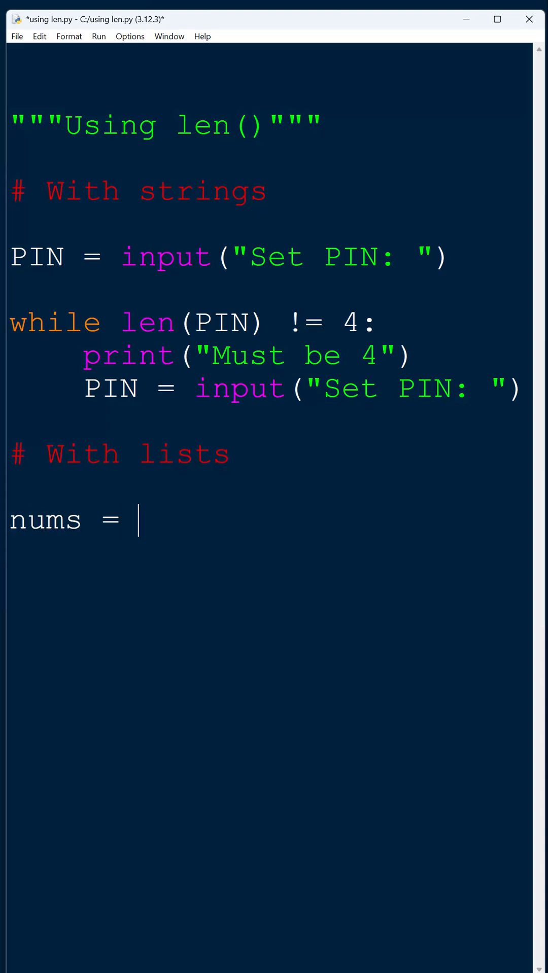
Assign nums = [5,2,6,8] under With lists, discarding a trial print(len(nums)) line.
text([5,2,6,8)
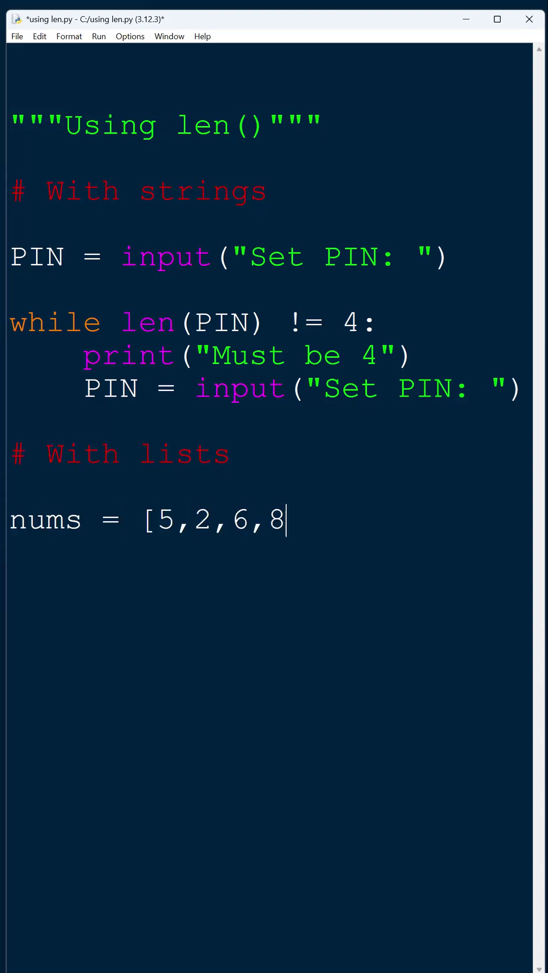
text(])
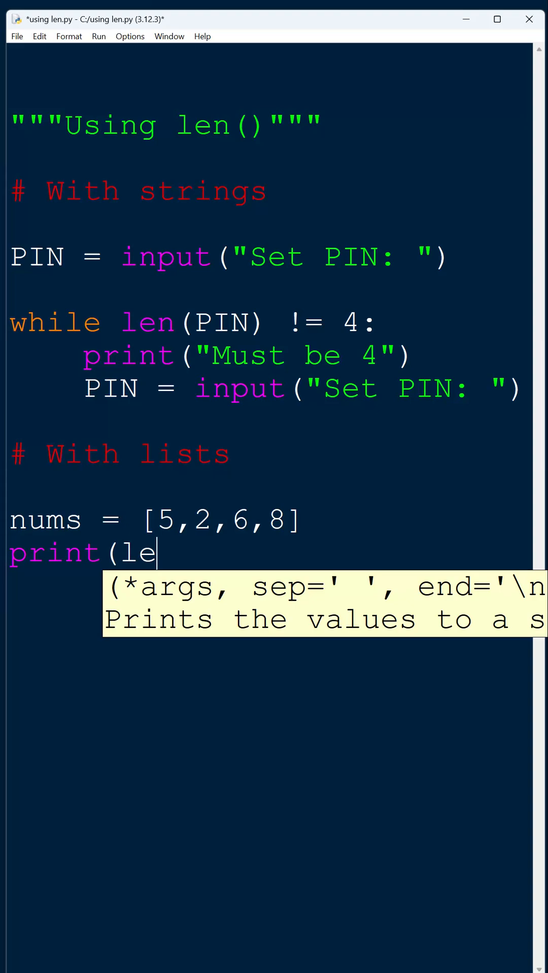
text(n(nums))
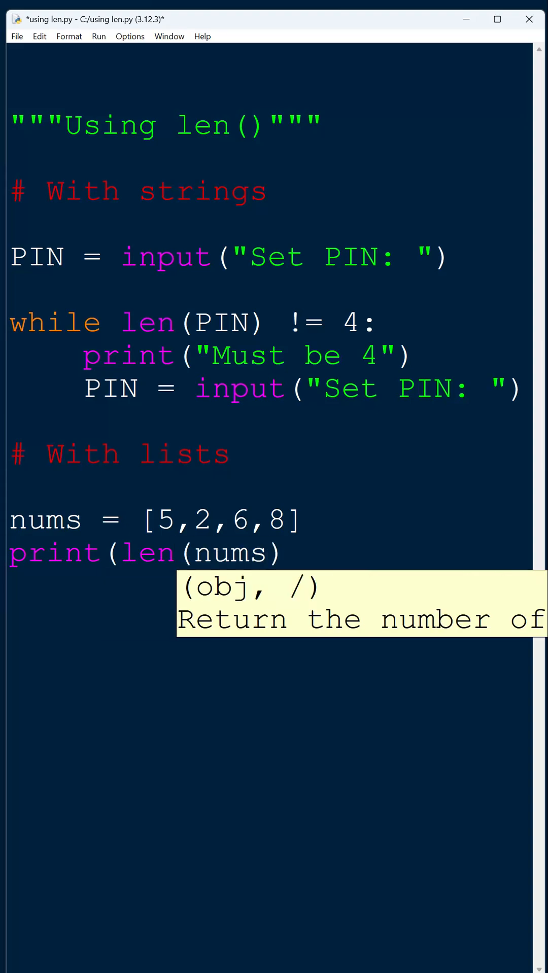
text())
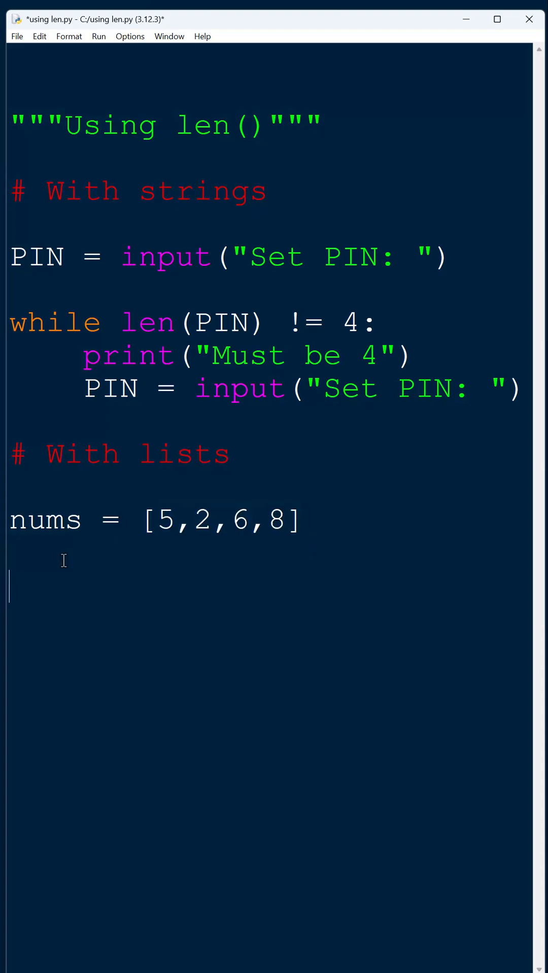
Add a for i in range(len(nums)) loop printing nums[i], and extend nums with 8,9,10.
text(for i in)
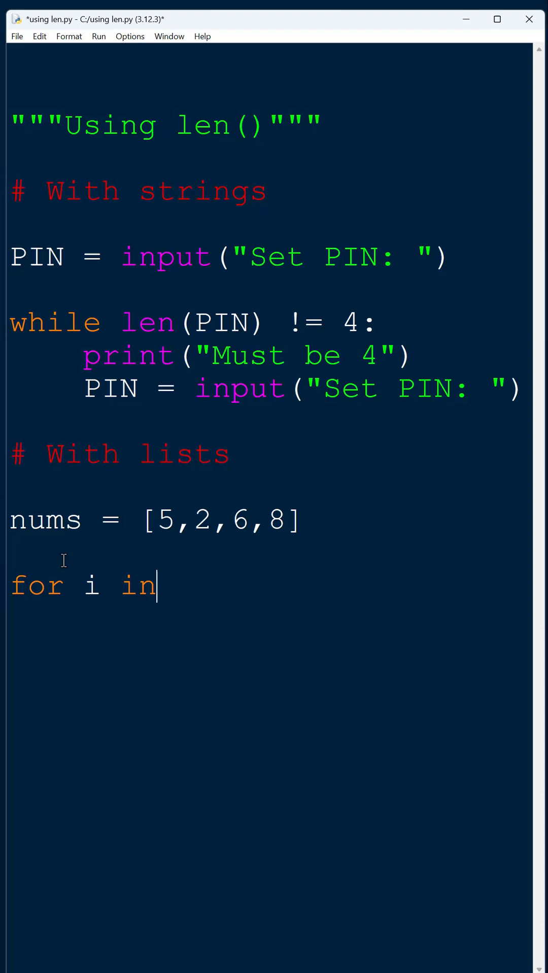
text(range(len(nums)))
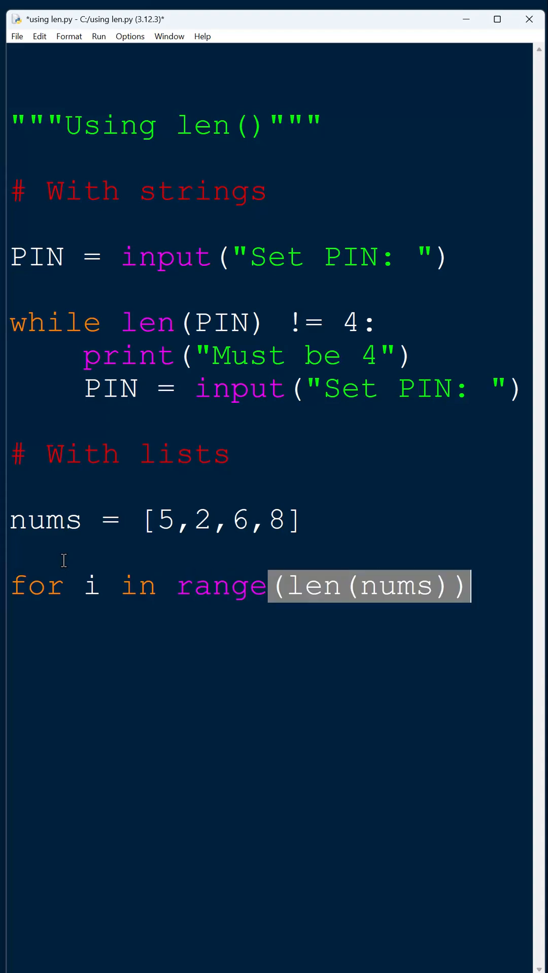
text(:)
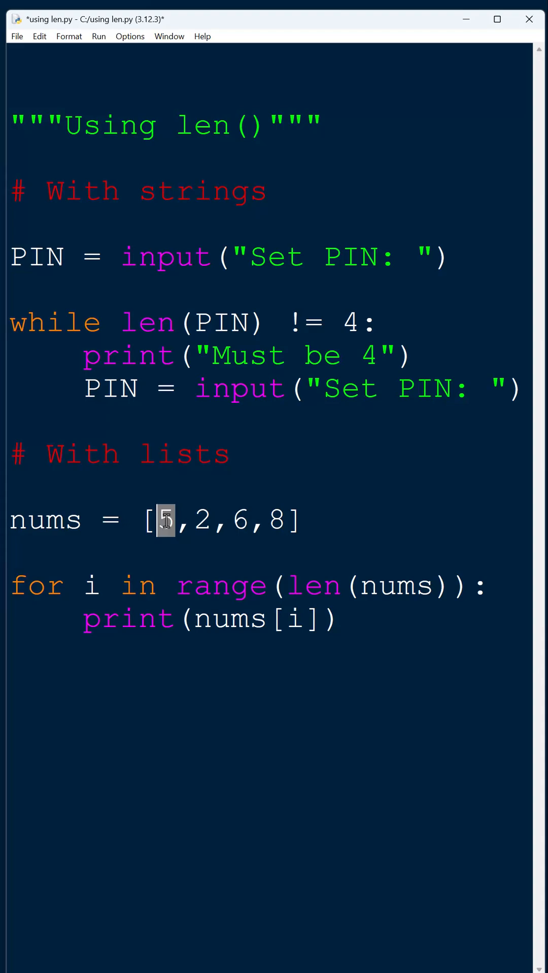
text(,8)
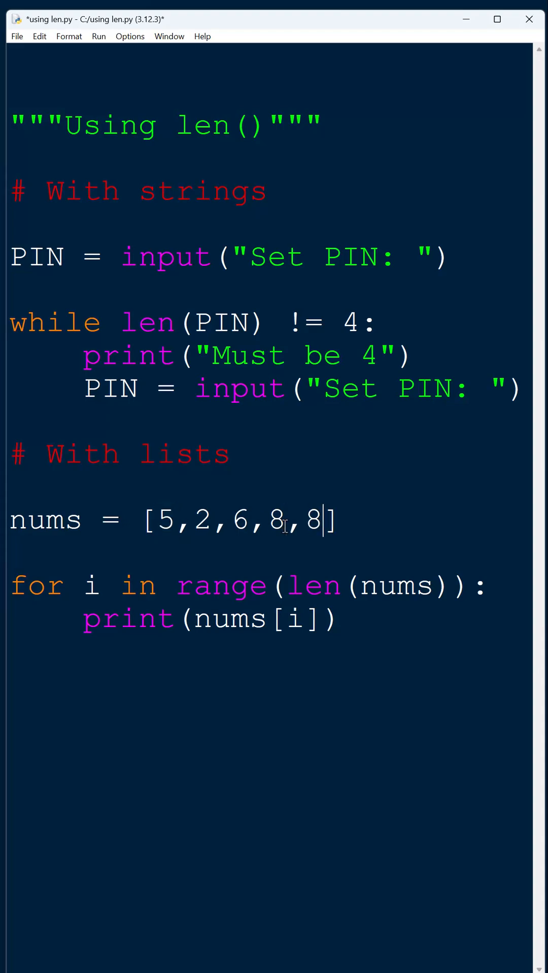
text(,9,10)
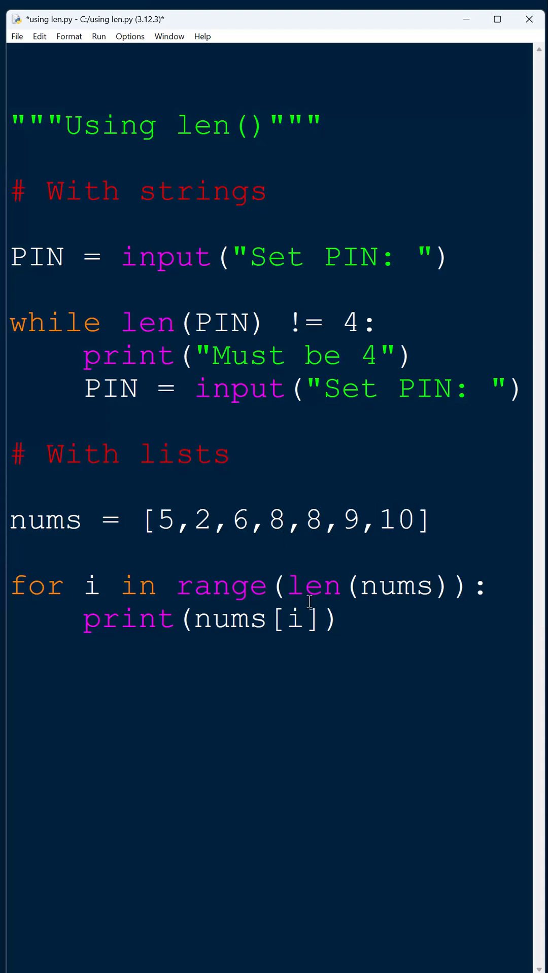